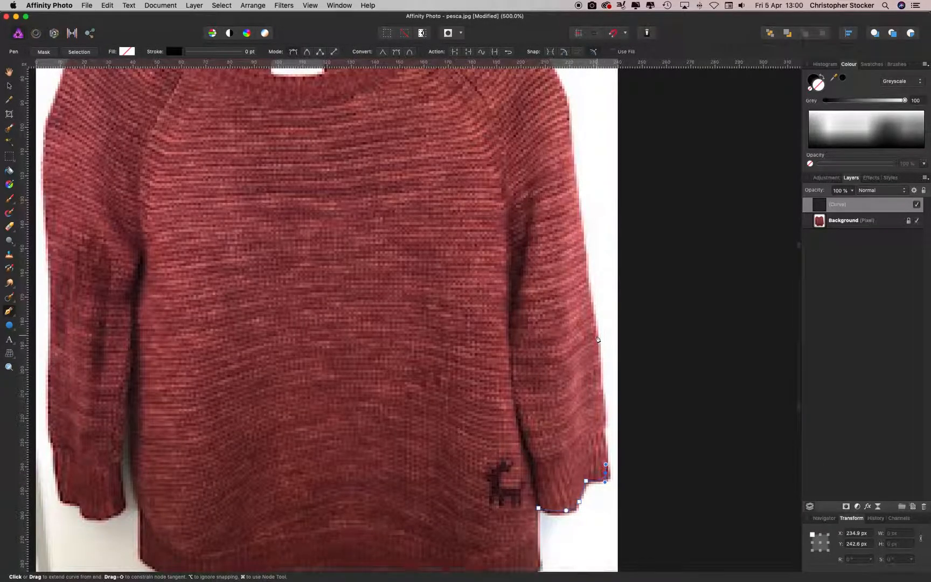
Place the next Pen node on the right sleeve edge of the sweater
{"action": "left_click", "coordinate": [559, 110]}
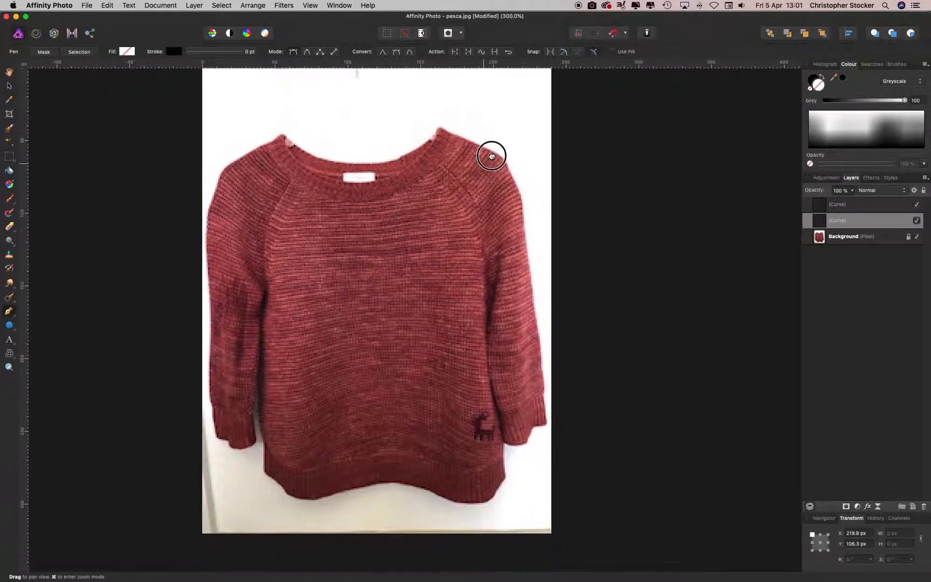
Add Pen nodes at the right shoulder, along the neckline, and at the bottom-left hem
{"action": "left_click", "coordinate": [491, 156]}
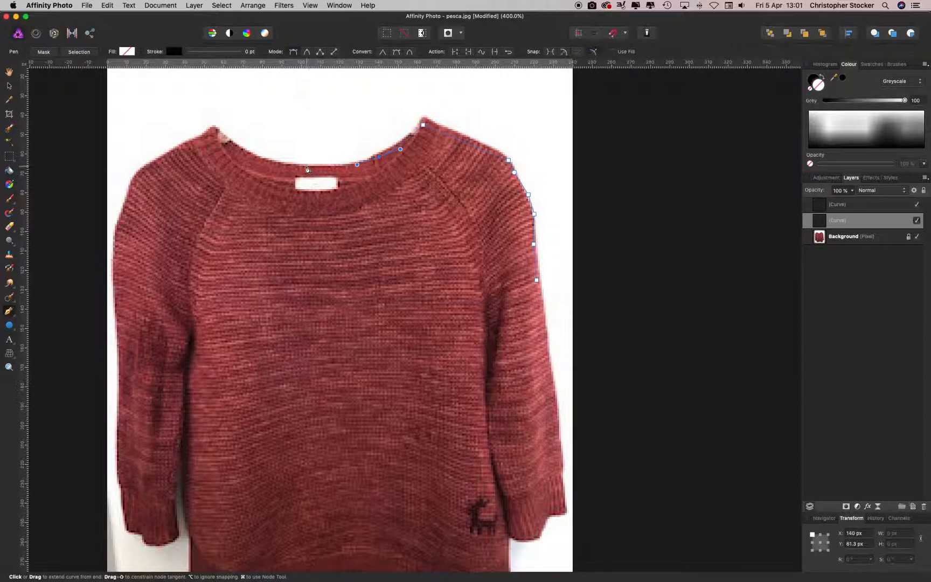
{"action": "left_click", "coordinate": [207, 133]}
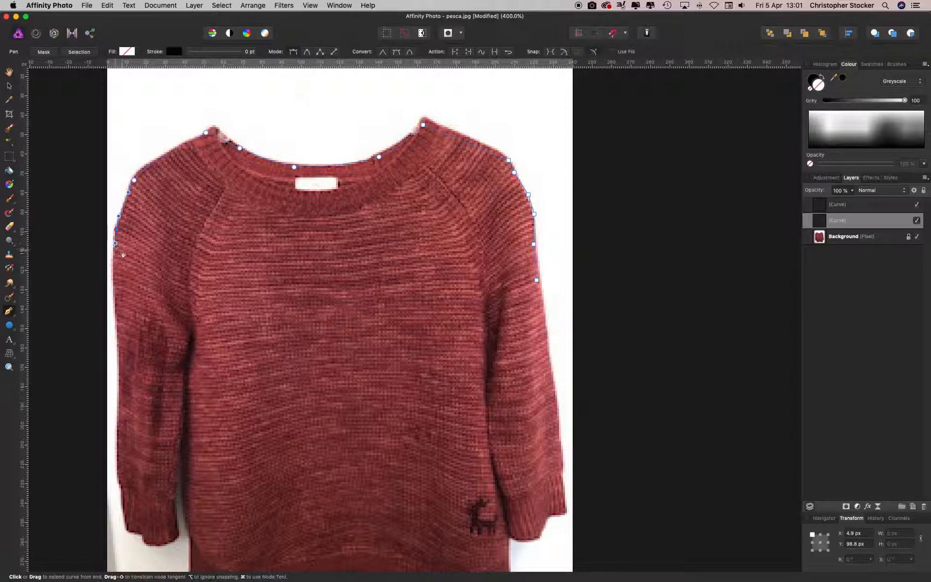
{"action": "mouse_move", "coordinate": [211, 243]}
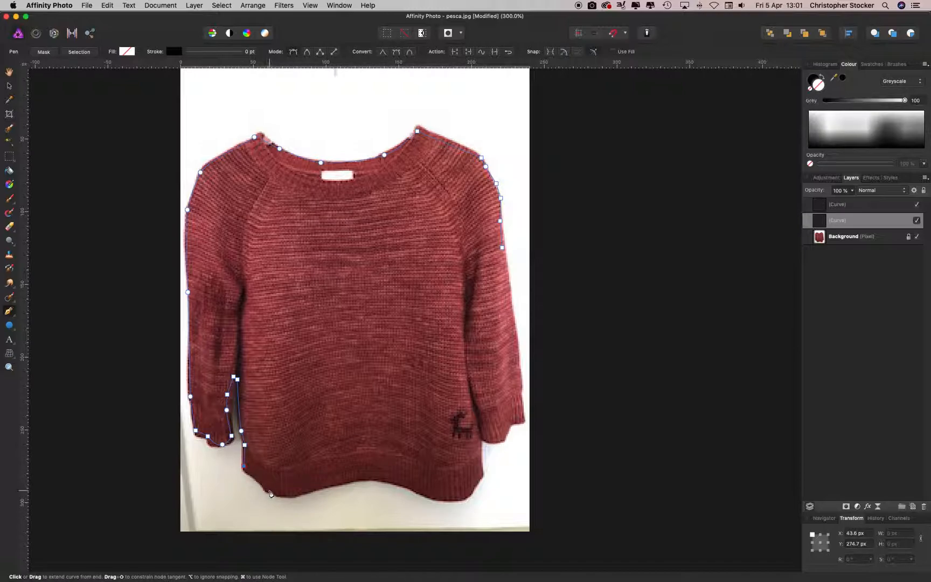
{"action": "left_click", "coordinate": [266, 503]}
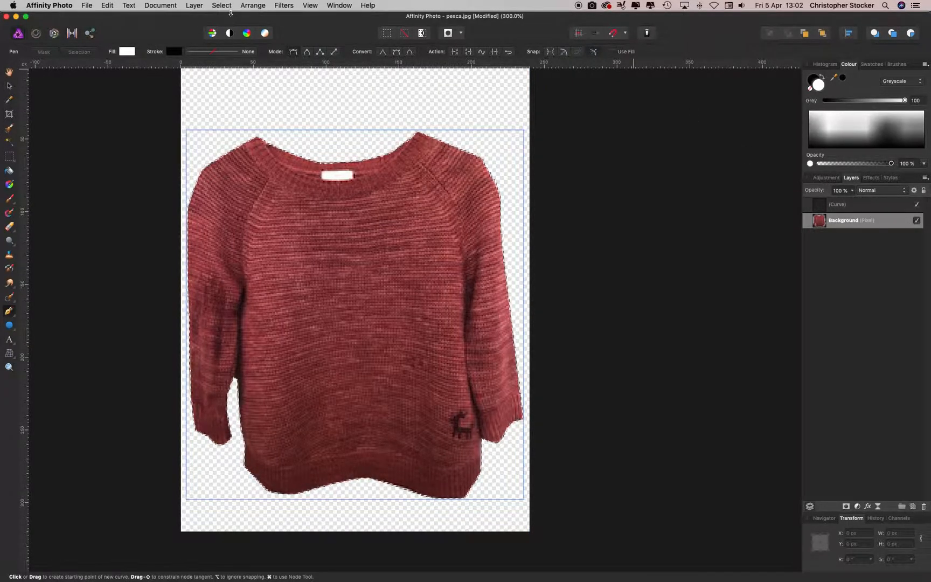
Check the Select menu, then bring up the File menu
{"action": "left_click", "coordinate": [221, 4]}
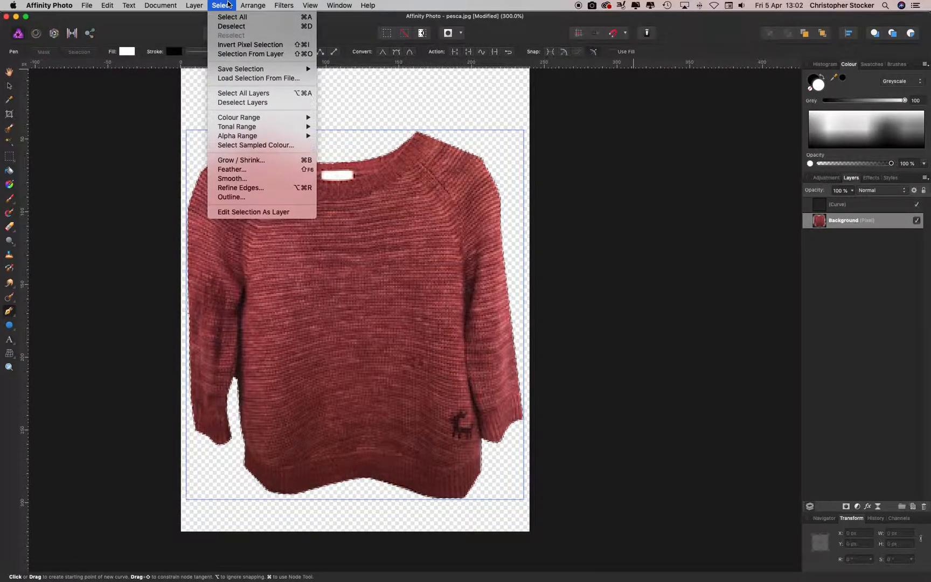
{"action": "mouse_move", "coordinate": [250, 45]}
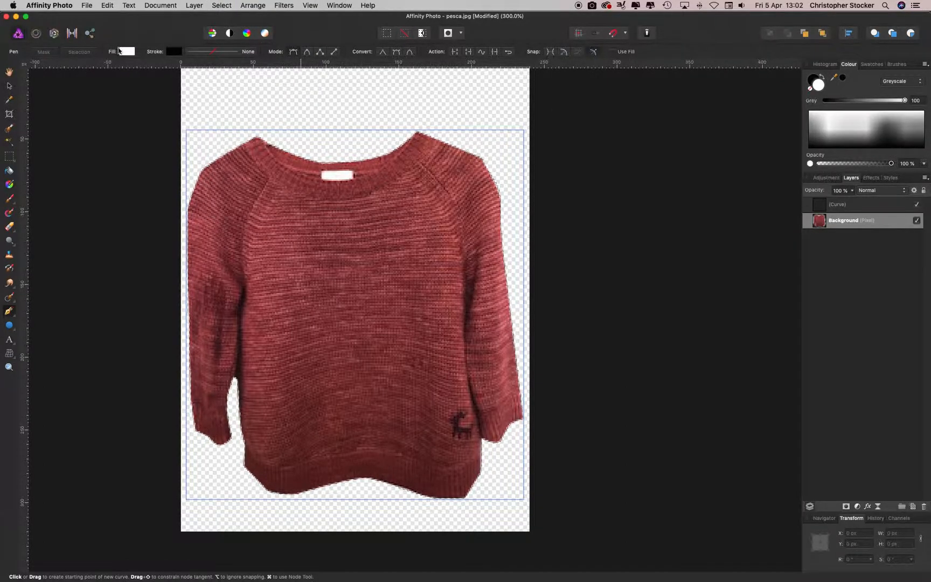
{"action": "left_click", "coordinate": [84, 5]}
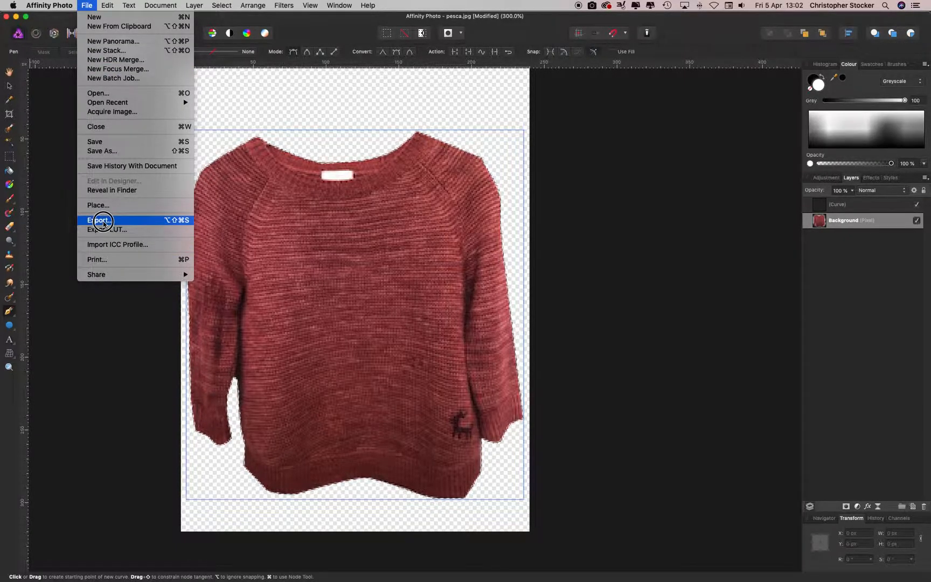
Export the cut-out sweater with PNG chosen as the format
{"action": "left_click", "coordinate": [99, 220]}
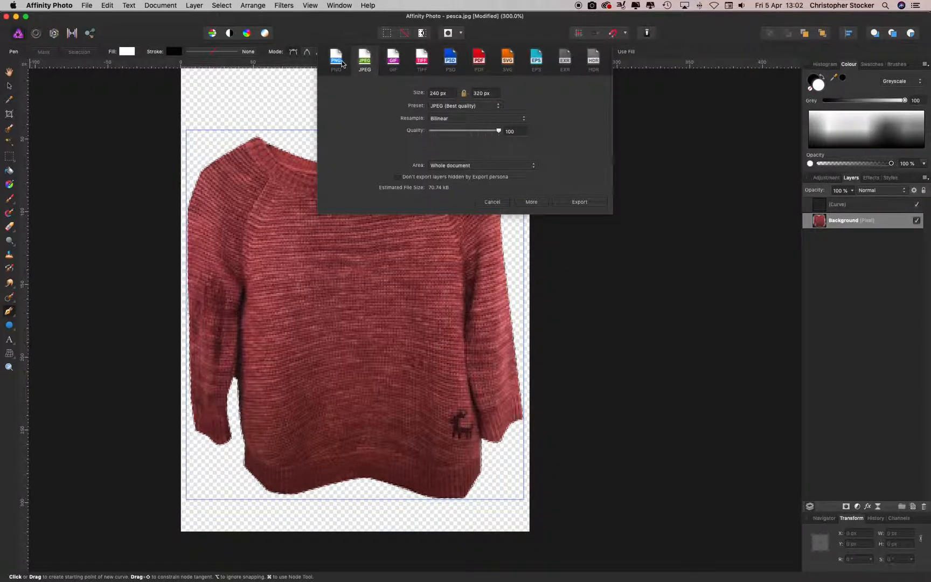
{"action": "left_click", "coordinate": [335, 59]}
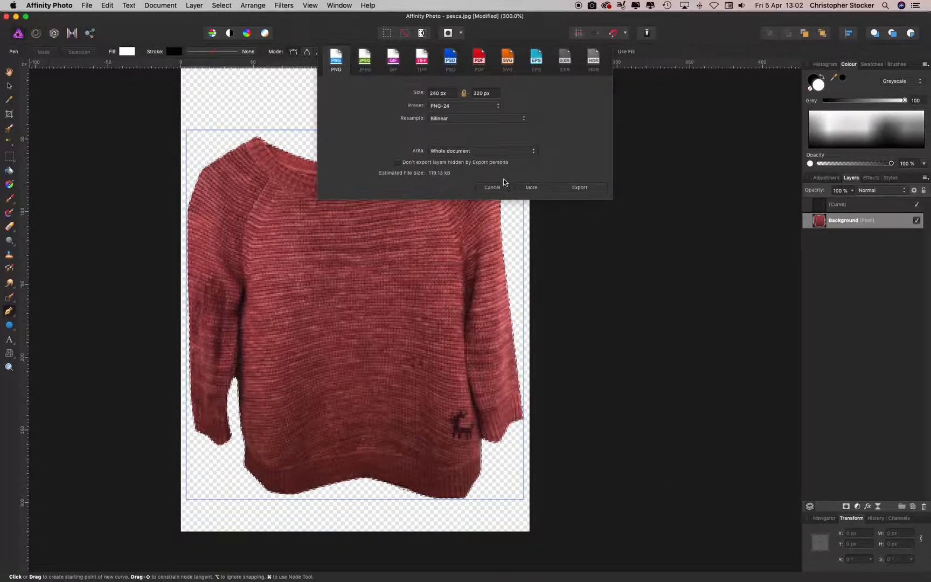
{"action": "left_click", "coordinate": [492, 187]}
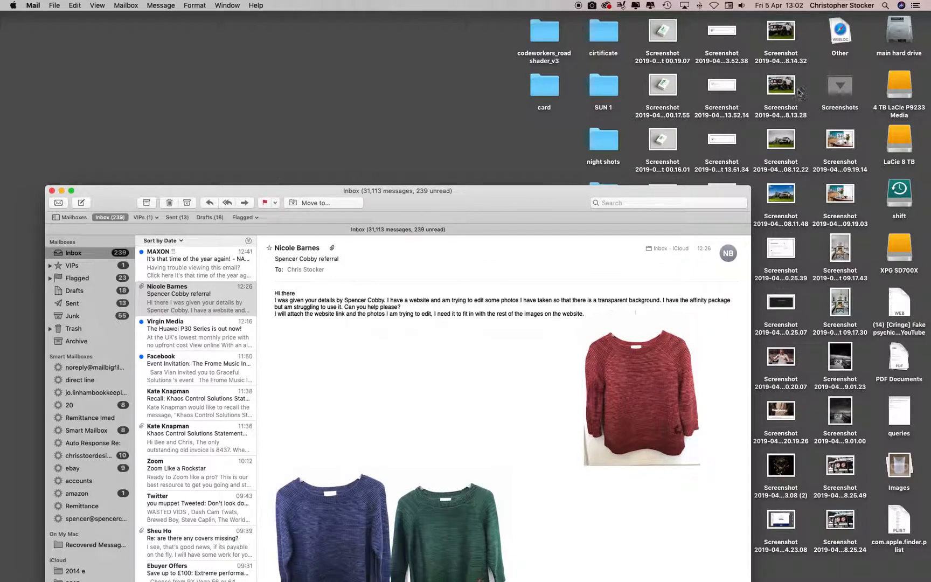
Browse from the main hard drive into the My work in Progress folder
{"action": "double_click", "coordinate": [897, 30]}
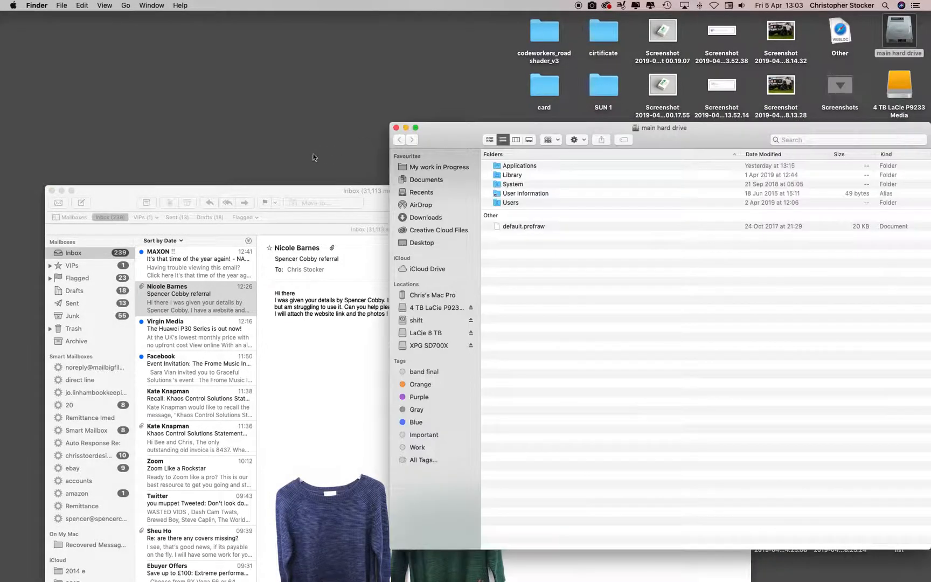
{"action": "left_click", "coordinate": [439, 167]}
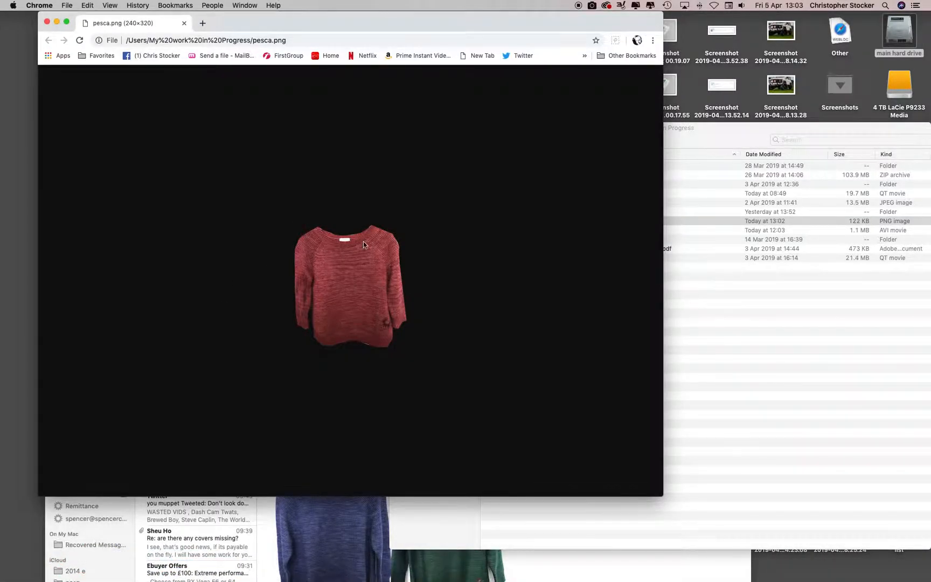
{"action": "mouse_move", "coordinate": [168, 176]}
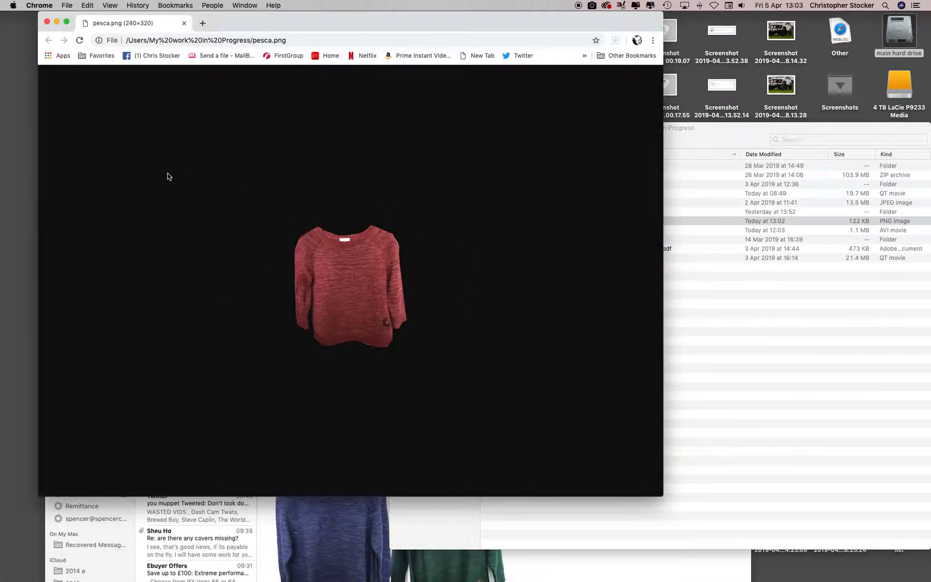
{"action": "mouse_move", "coordinate": [43, 81]}
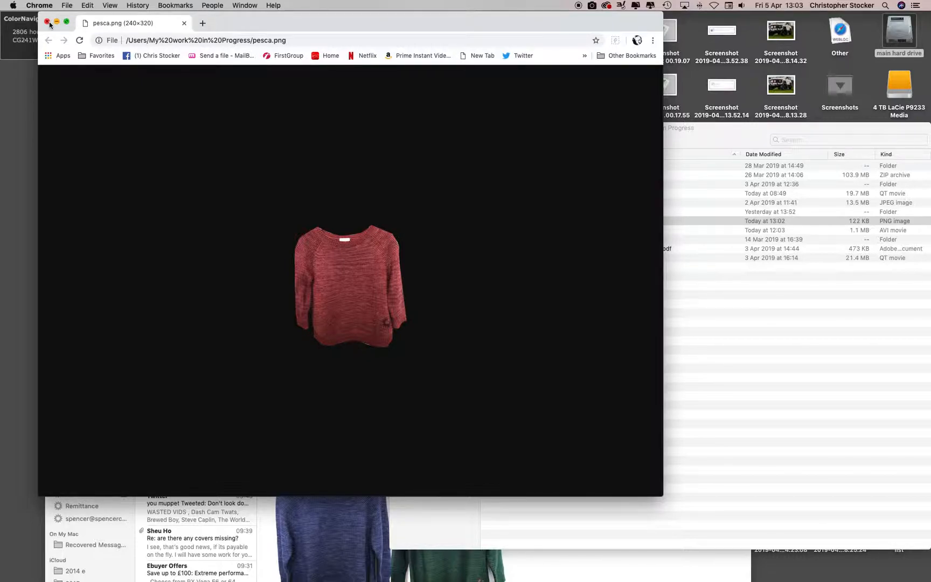
Close the Chrome window showing the pesca.png preview
{"action": "left_click", "coordinate": [48, 24]}
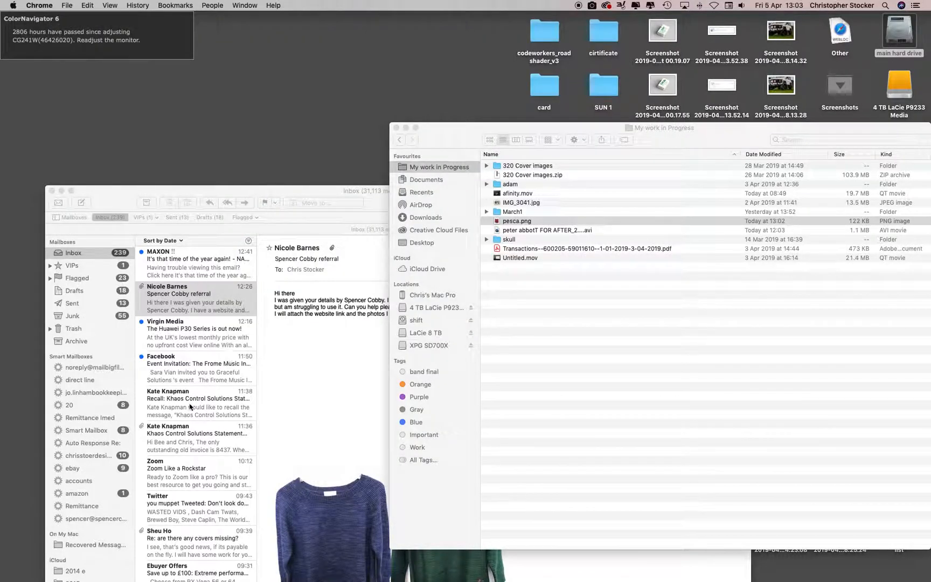